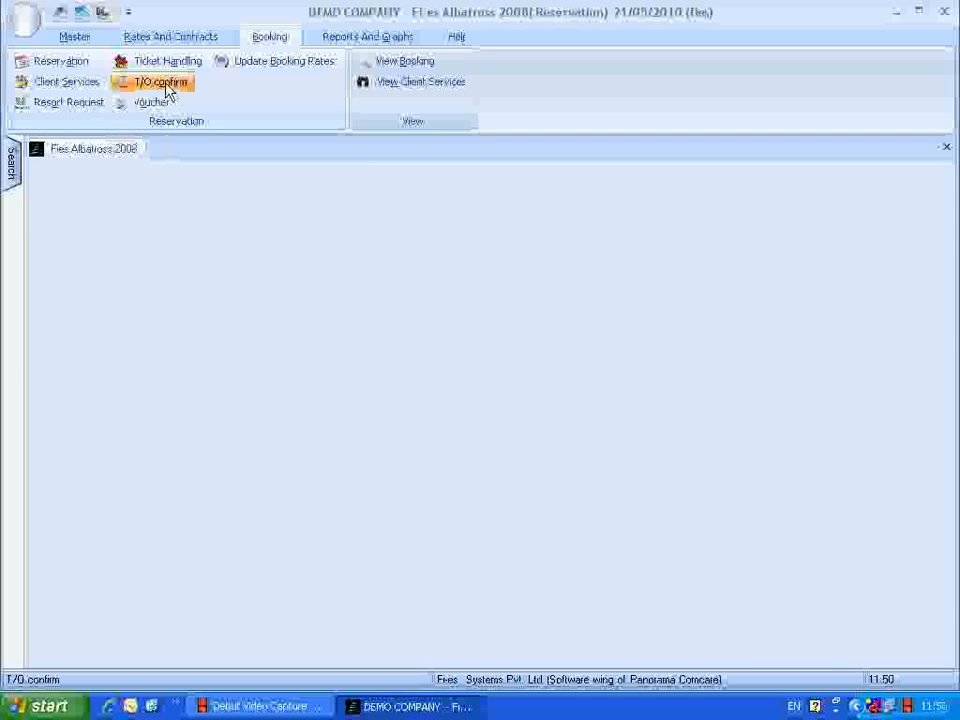
# Bring up the Confirmation to T/O form from the Booking ribbon.
pyautogui.click(160, 80)
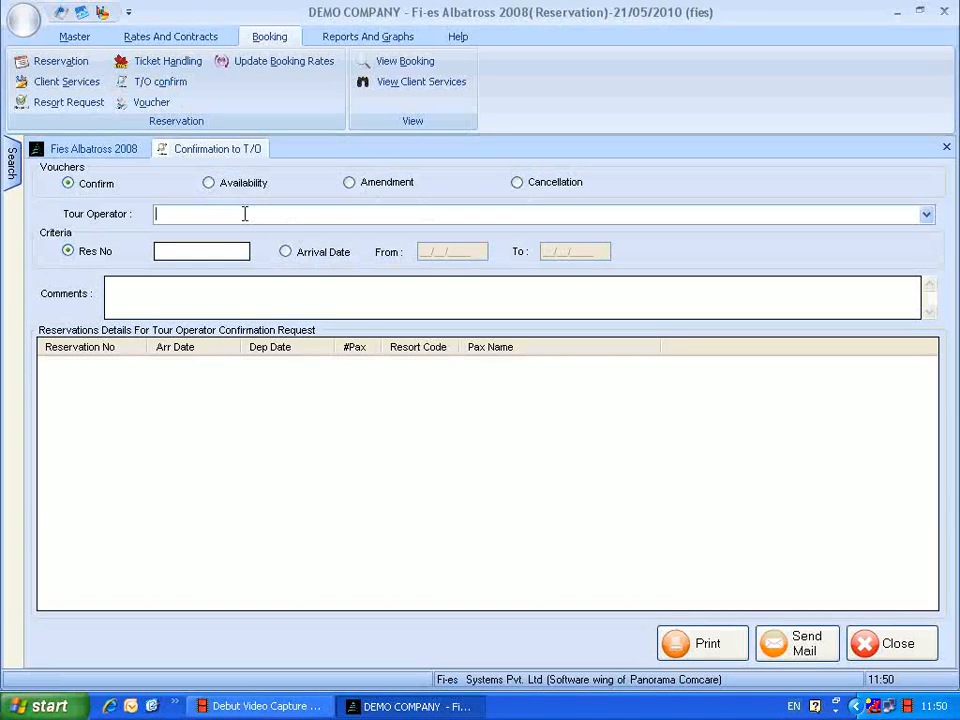
# Look up RED TOURS reservation res/20/10, add a pick-up comment, tick it and request printing.
pyautogui.write('RED TOURS')
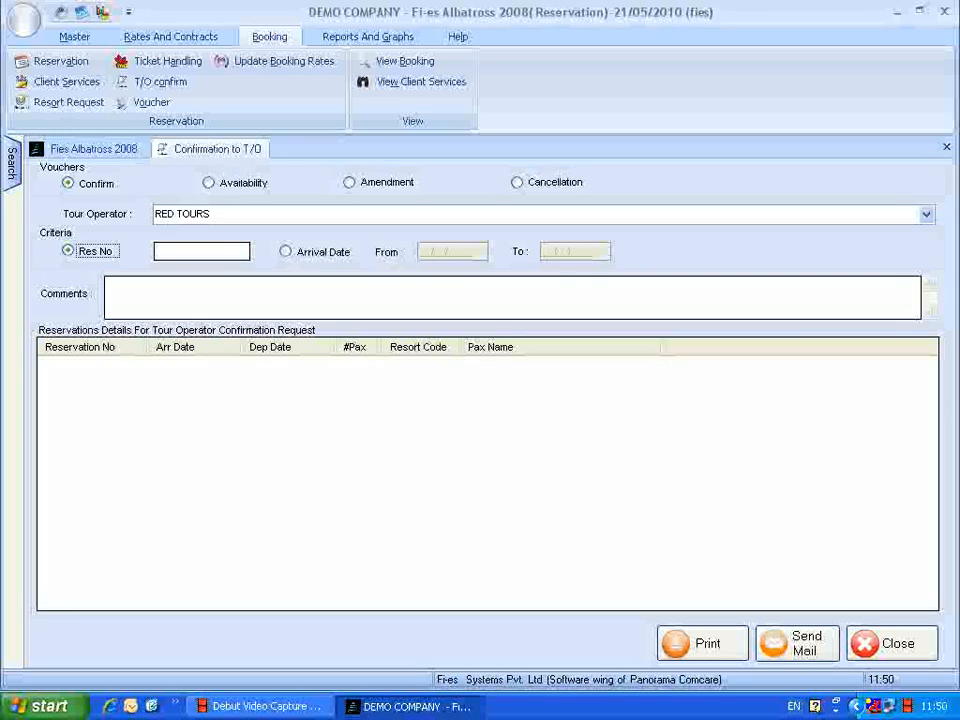
pyautogui.click(200, 252)
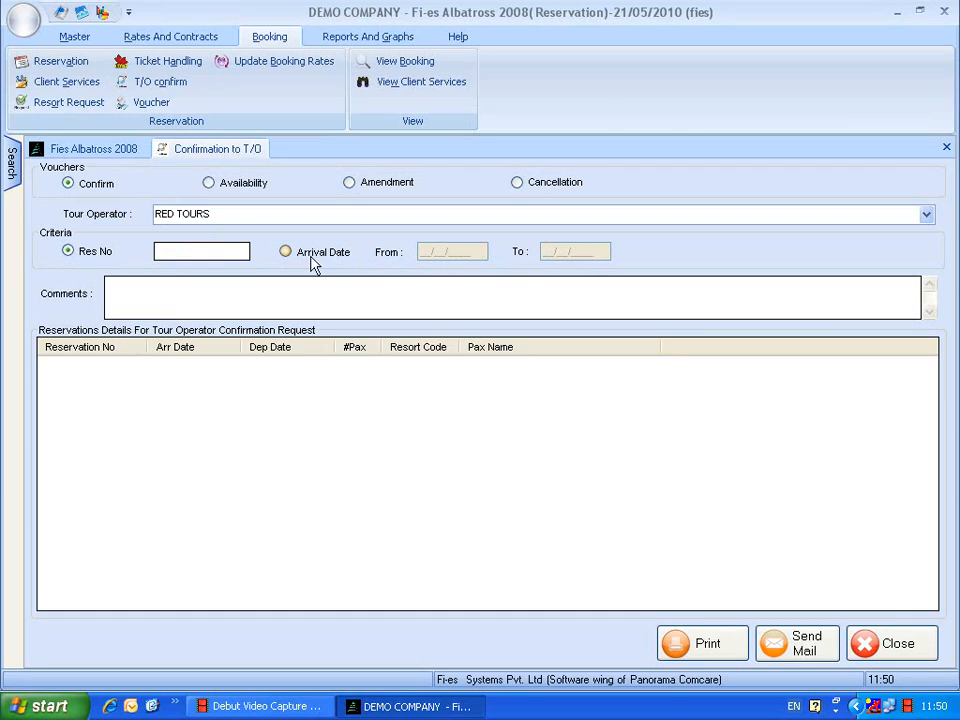
pyautogui.write('res/20/10')
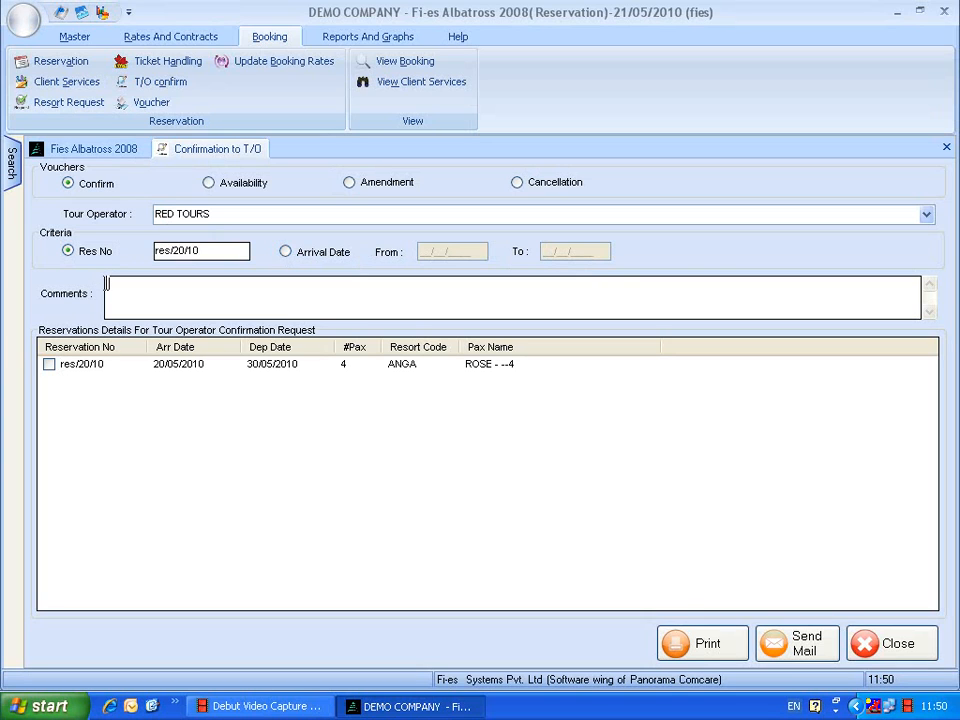
pyautogui.write('will be picked')
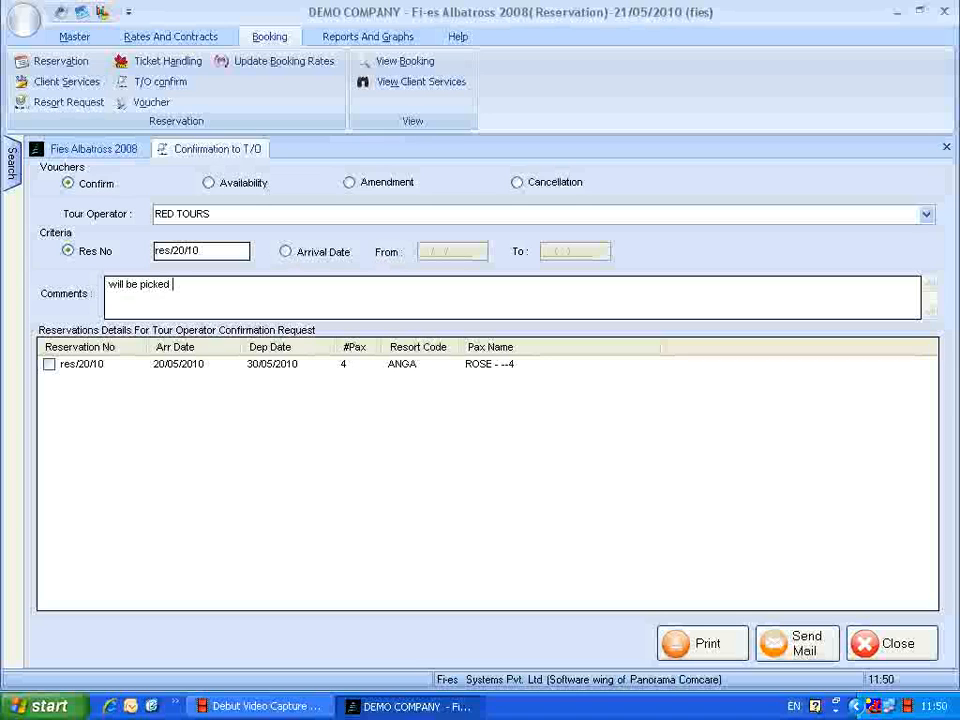
pyautogui.write('by res')
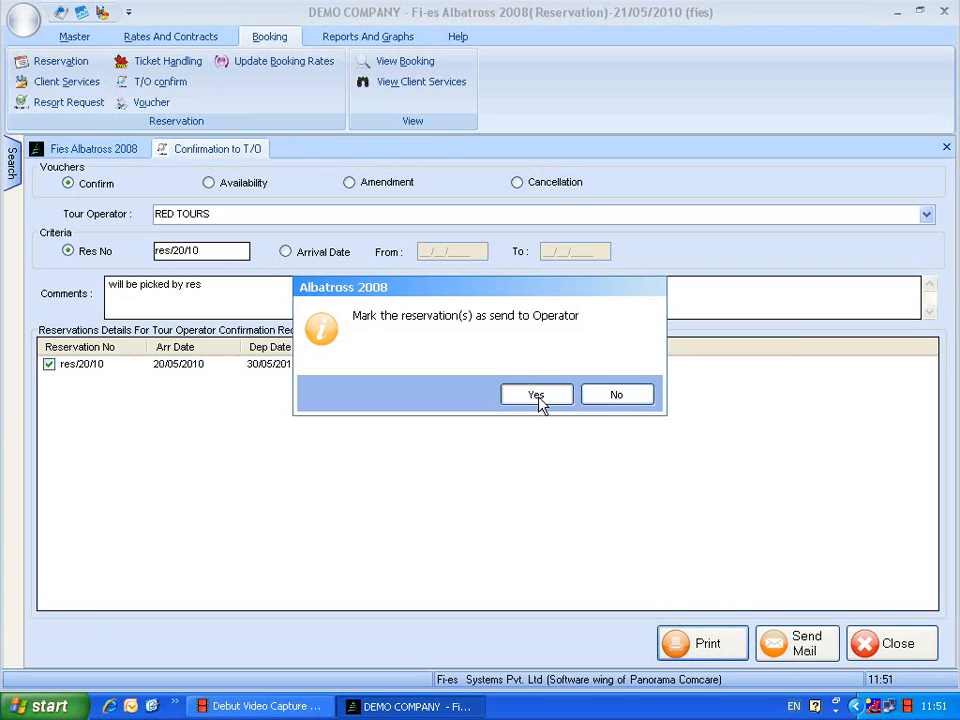
# Mark the reservation as sent to the operator and review the RED TOURS ReportVoucher preview.
pyautogui.click(536, 394)
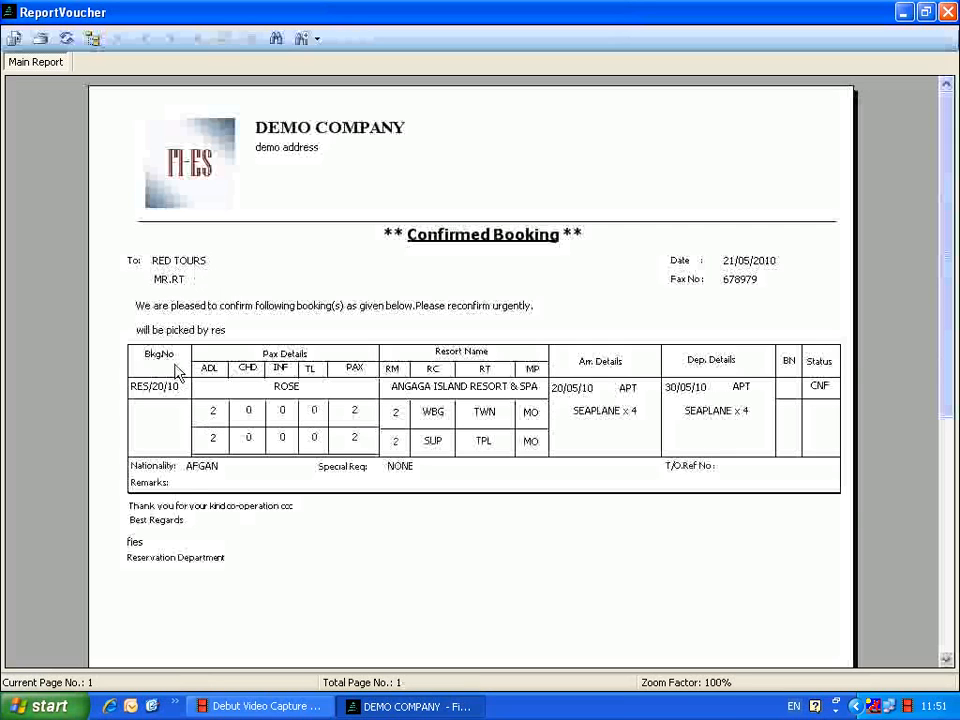
pyautogui.moveTo(40, 352)
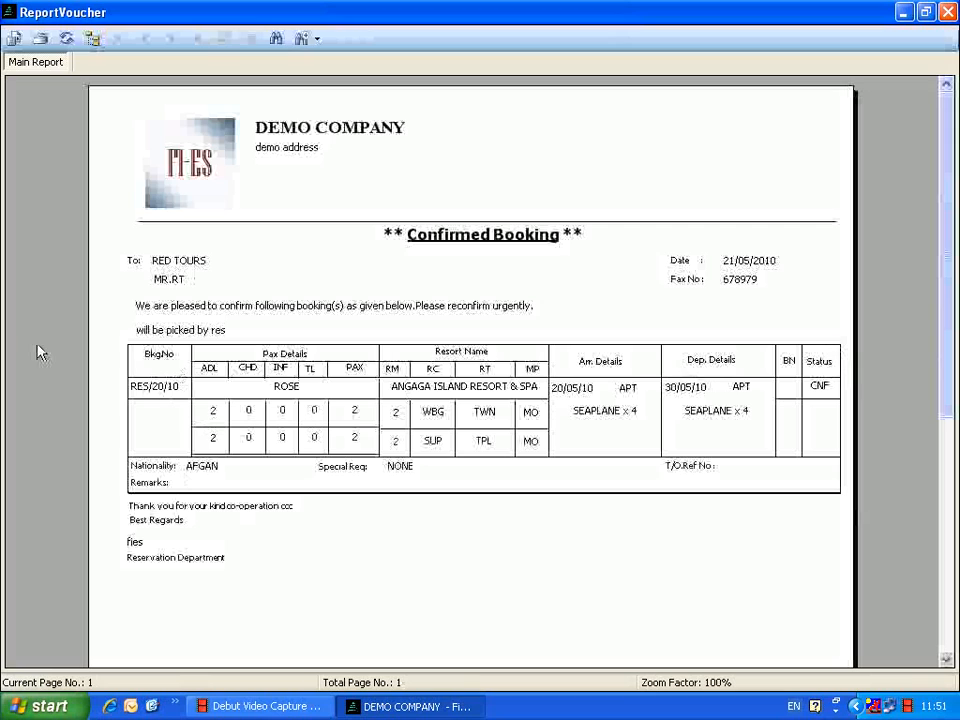
pyautogui.moveTo(212, 338)
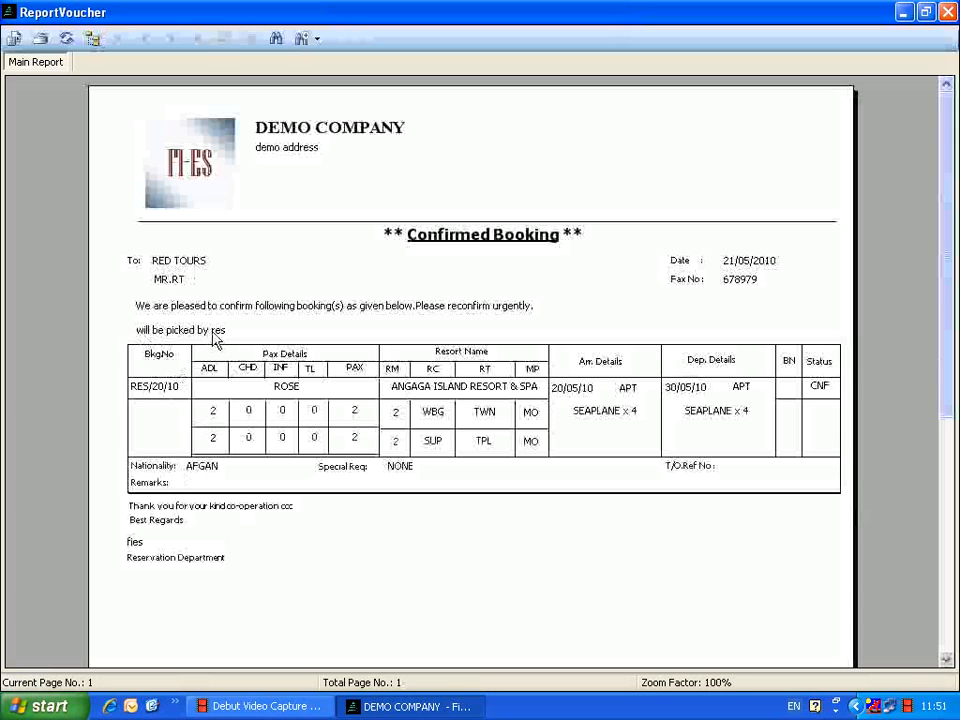
pyautogui.moveTo(324, 410)
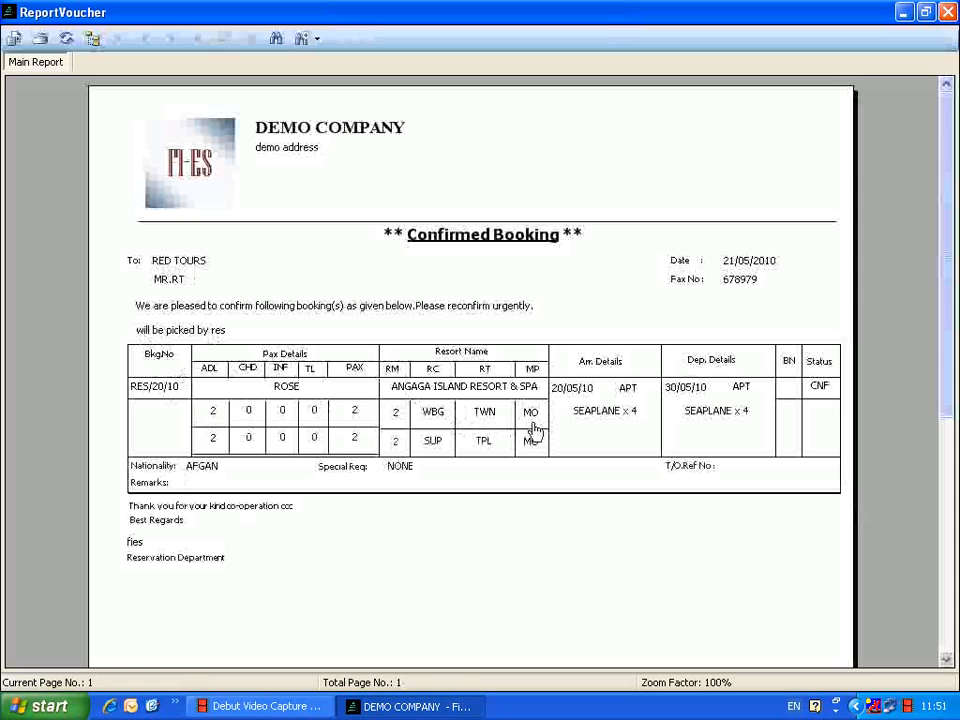
pyautogui.moveTo(504, 424)
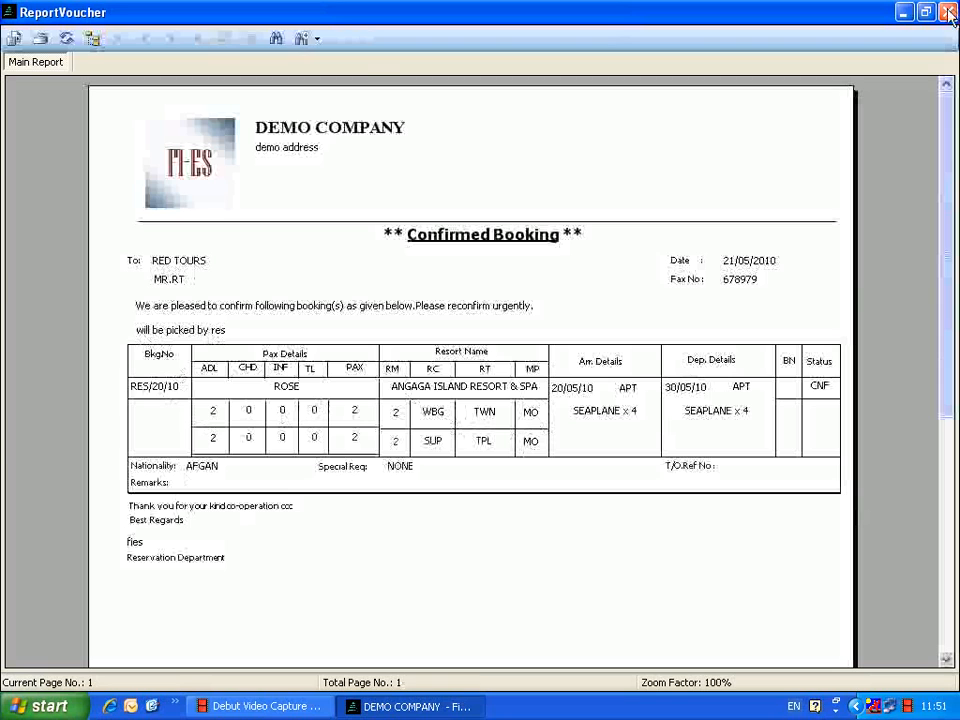
pyautogui.click(948, 12)
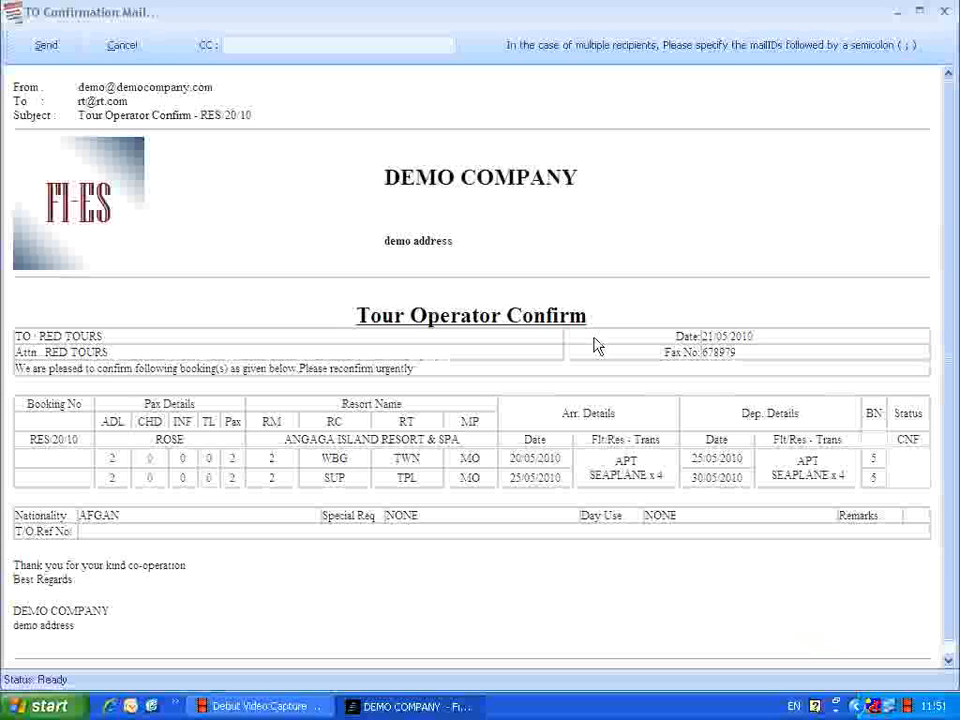
pyautogui.moveTo(260, 204)
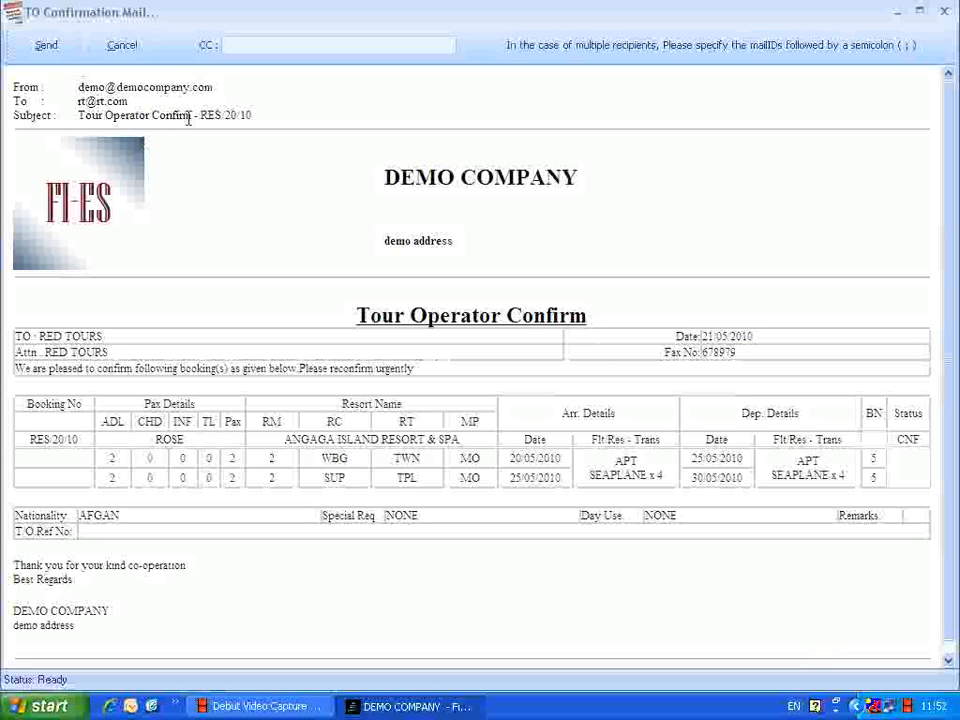
pyautogui.moveTo(176, 520)
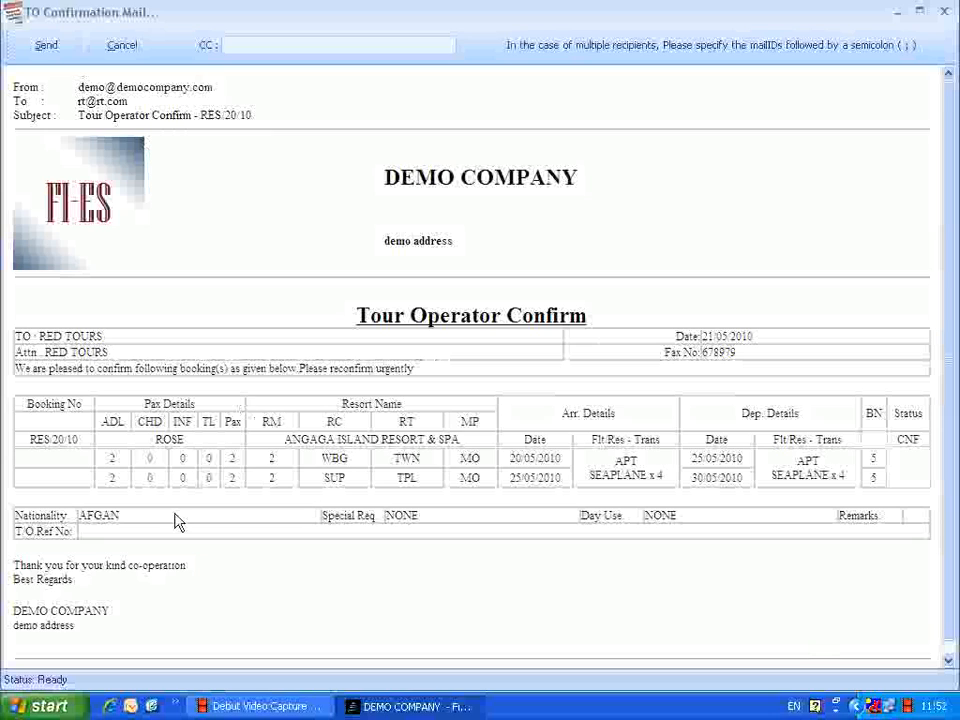
pyautogui.moveTo(802, 492)
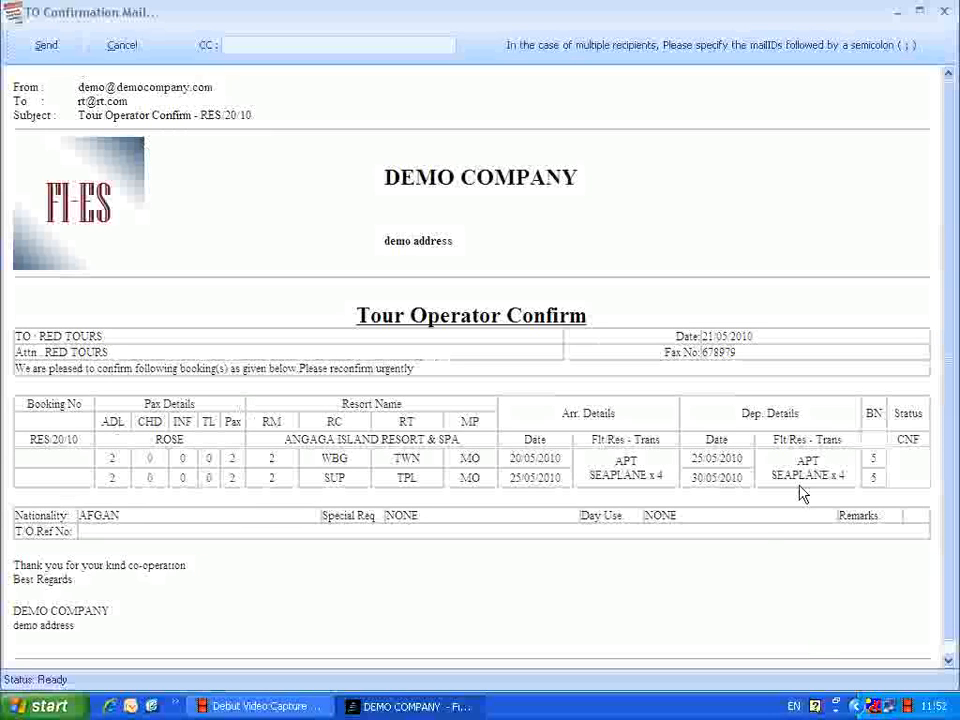
pyautogui.moveTo(810, 432)
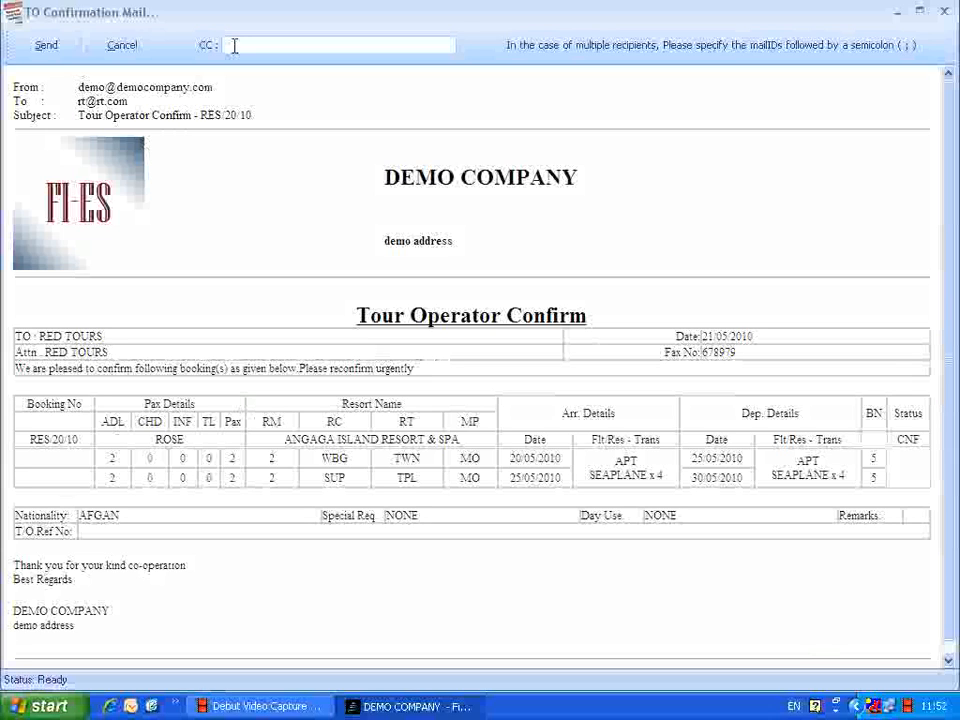
pyautogui.moveTo(46, 44)
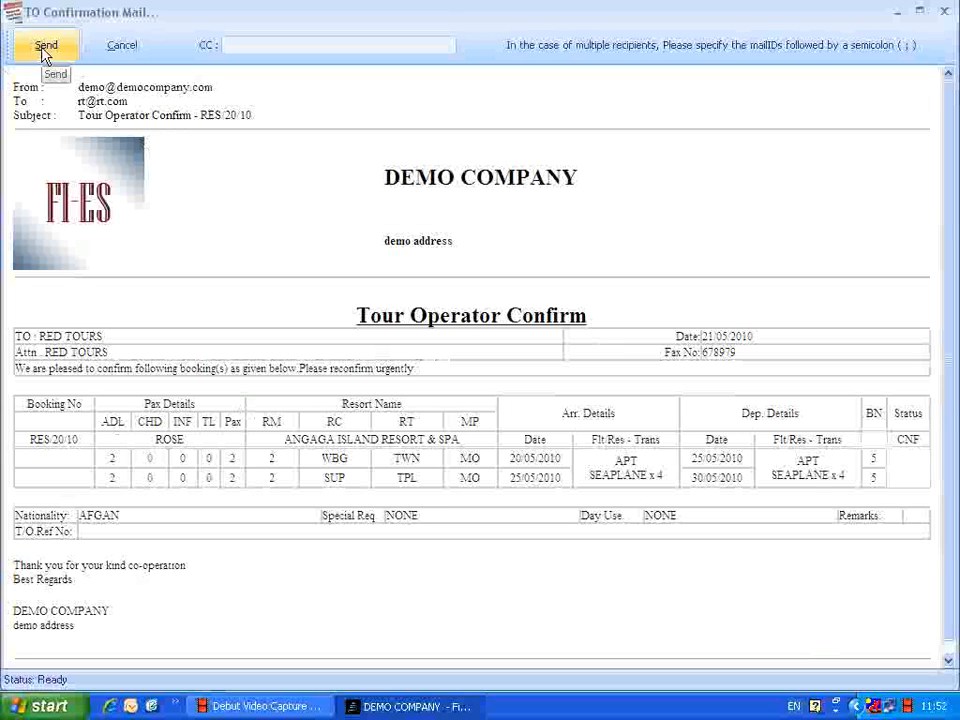
# Send the Tour Operator Confirm email for RES/20/10 to RED TOURS.
pyautogui.click(46, 44)
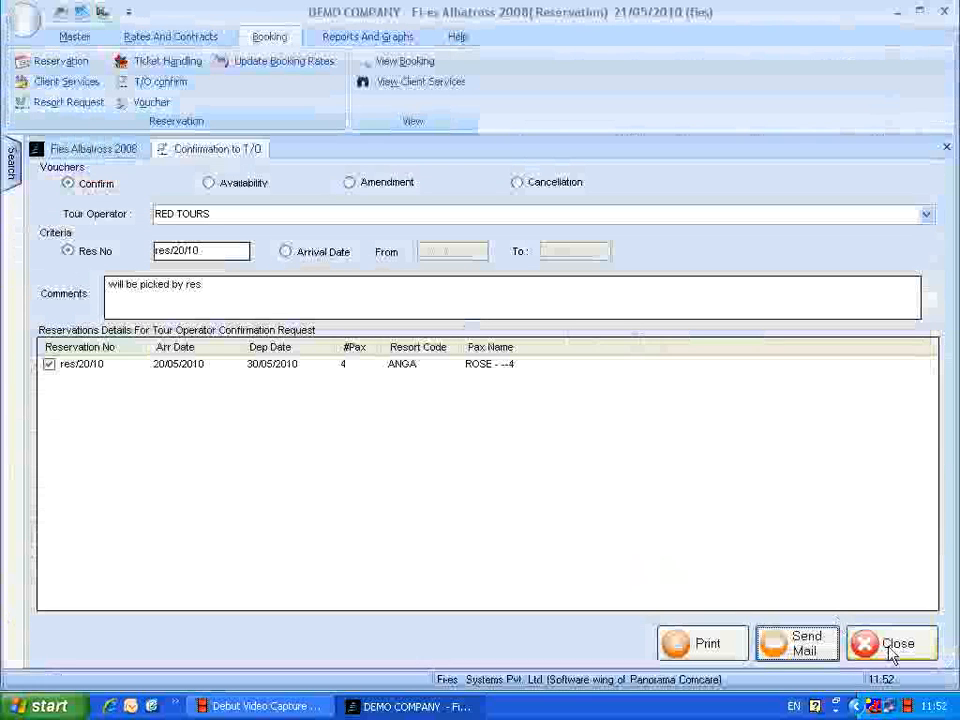
# Close the Confirmation to T/O form and show the Reservation Details list via View Booking.
pyautogui.click(892, 644)
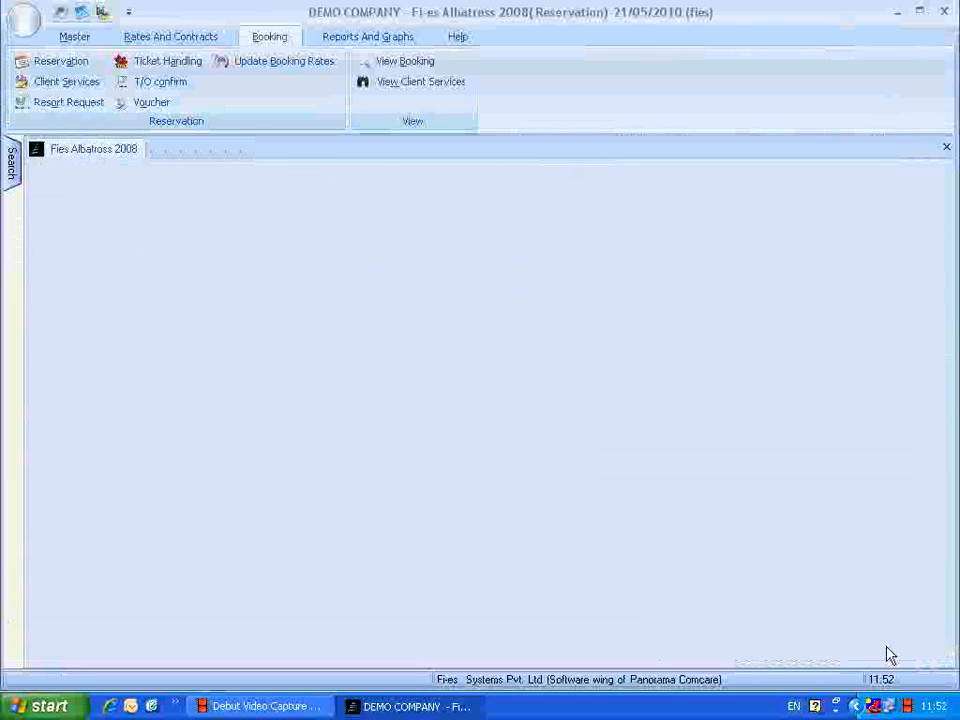
pyautogui.click(60, 60)
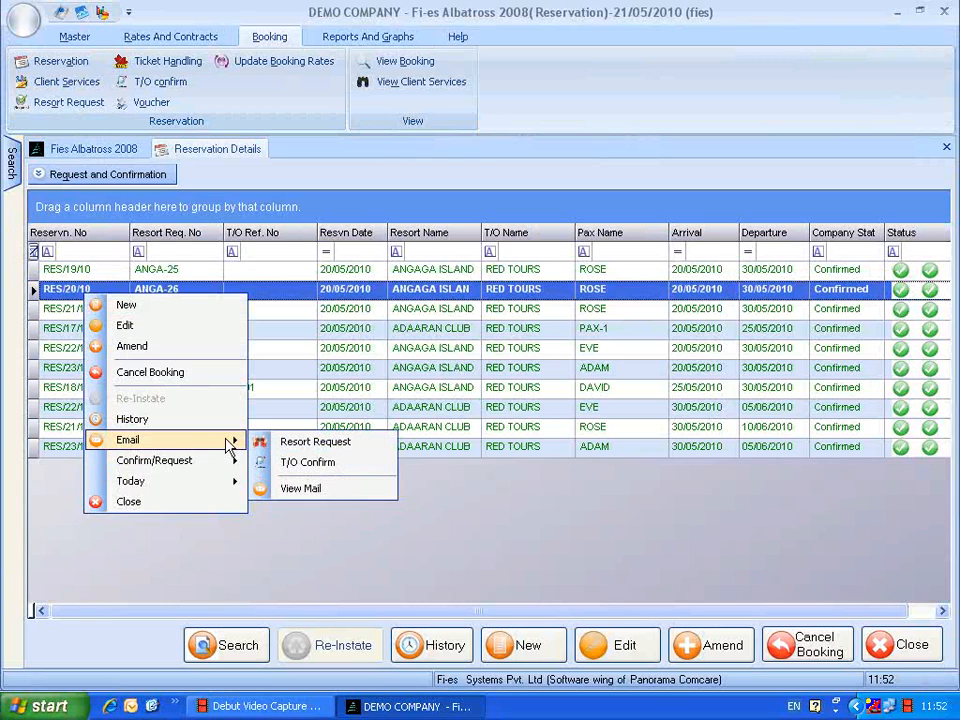
pyautogui.moveTo(212, 444)
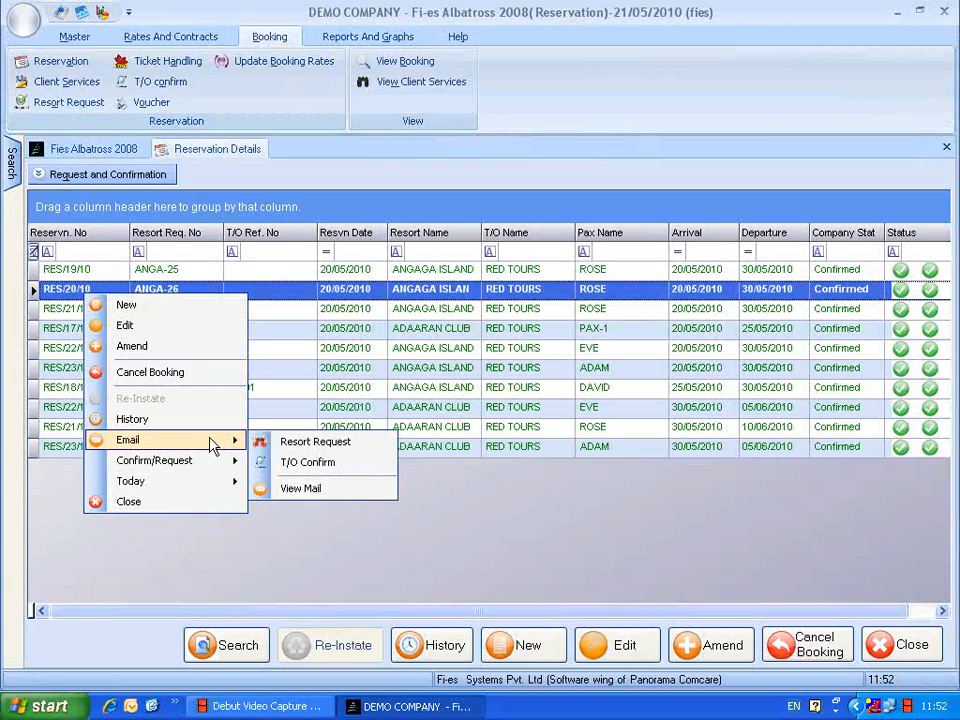
pyautogui.moveTo(308, 462)
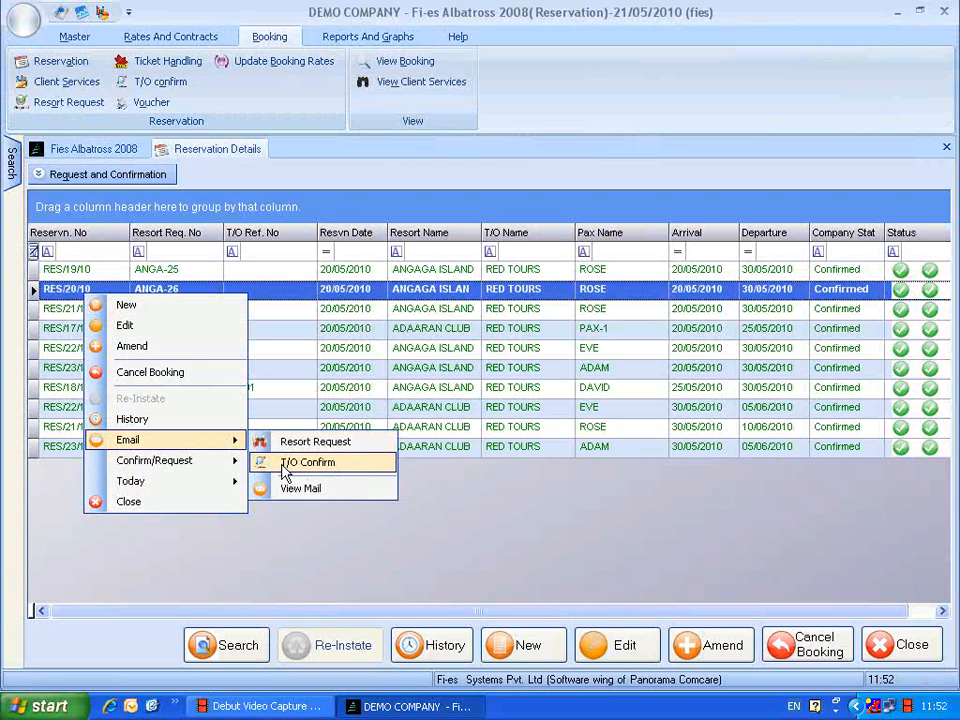
pyautogui.moveTo(276, 572)
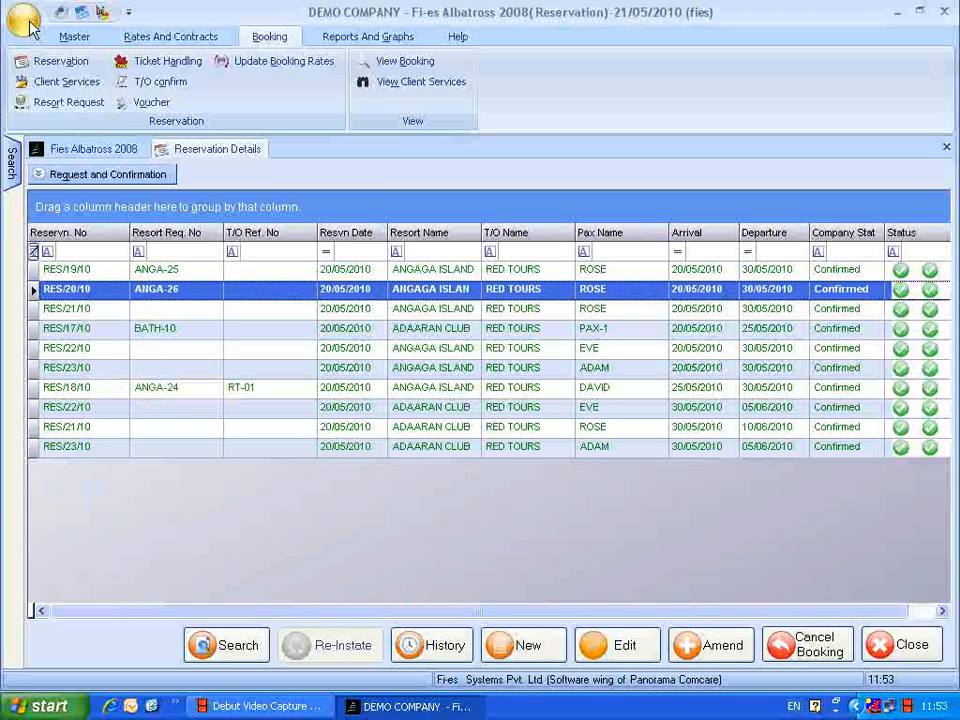
# Enable 'Send Tour Operator Confirmation By Mail' in the program settings and confirm with OK.
pyautogui.click(24, 18)
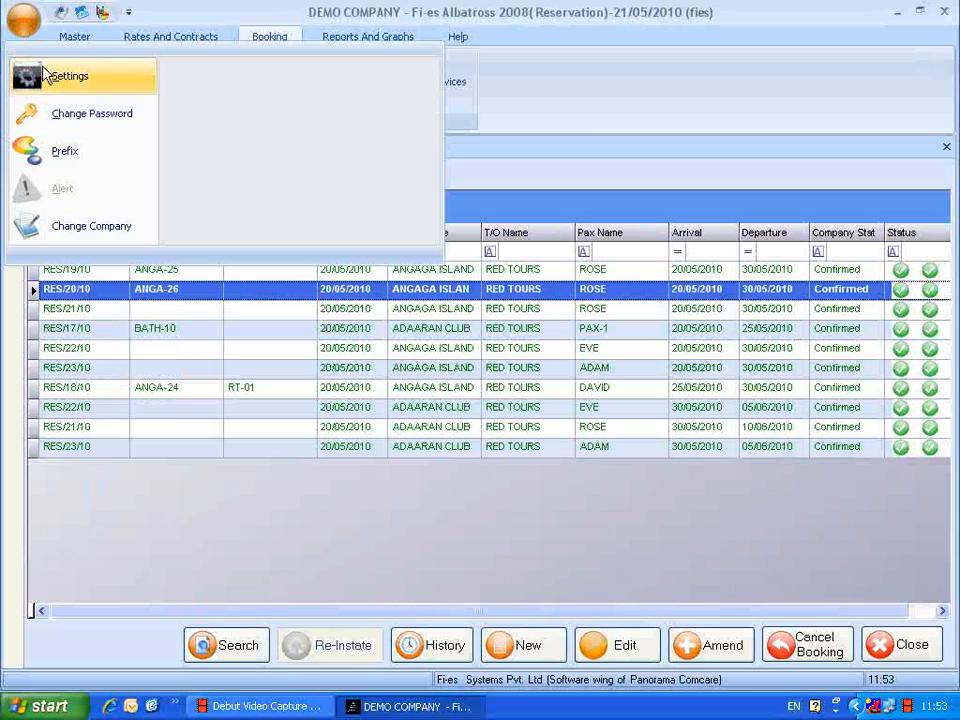
pyautogui.click(68, 76)
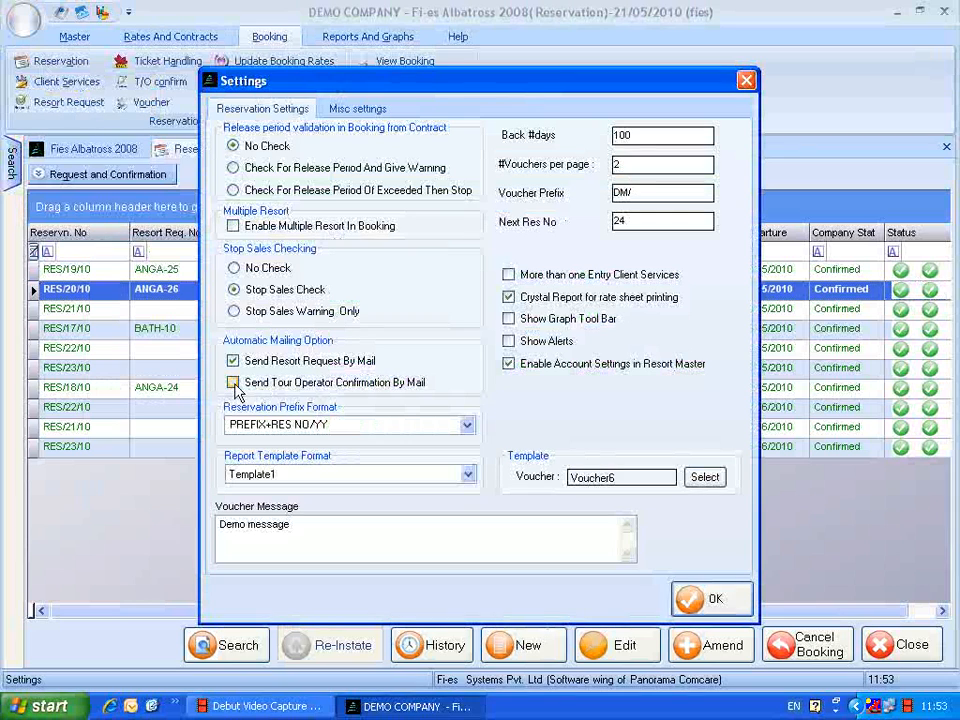
pyautogui.click(232, 382)
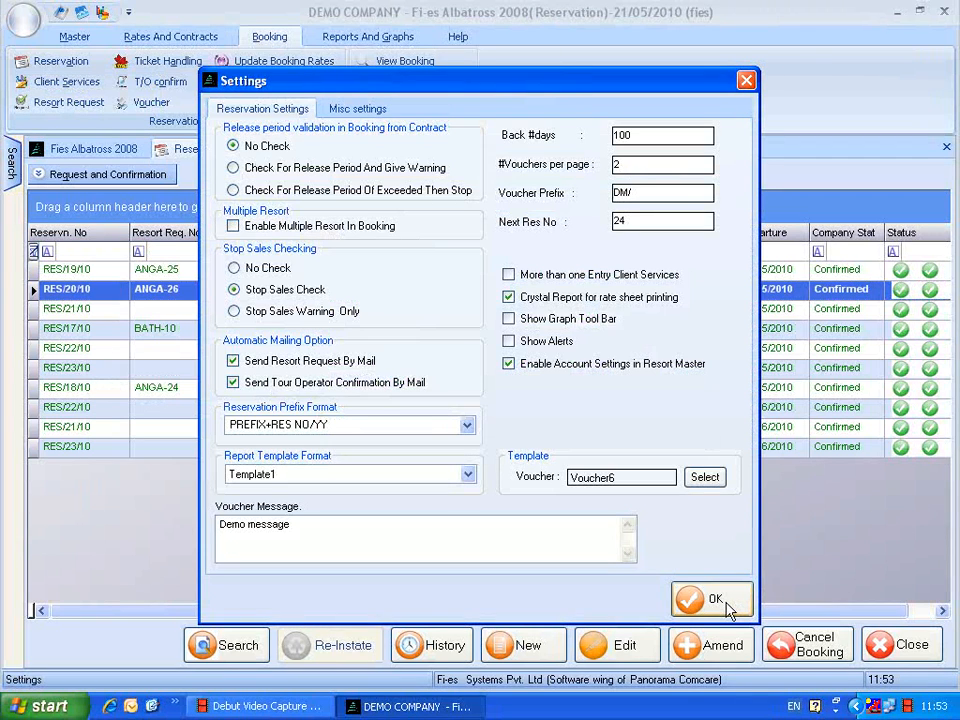
pyautogui.click(712, 600)
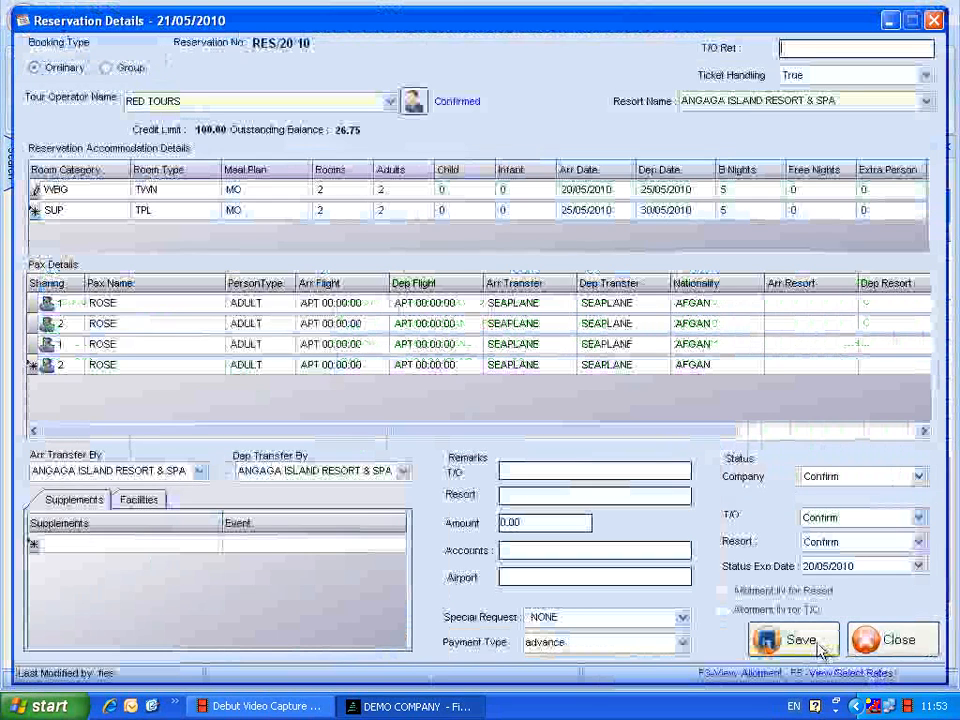
# Save RES/20/10, answering No to the resort request and Yes to sending the tour operator confirmation.
pyautogui.click(792, 640)
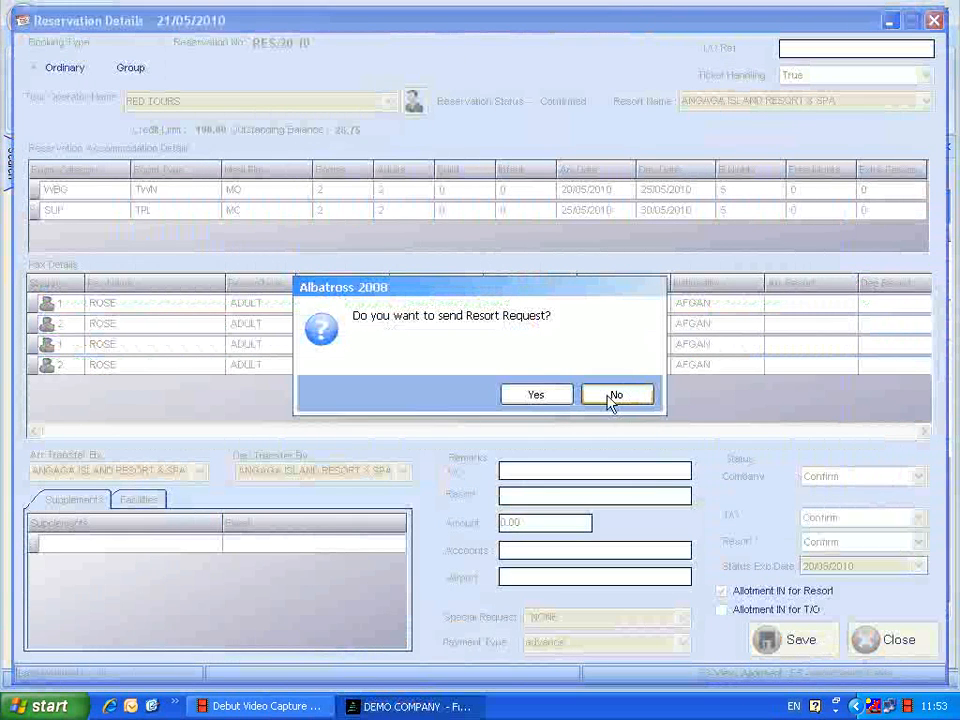
pyautogui.click(616, 392)
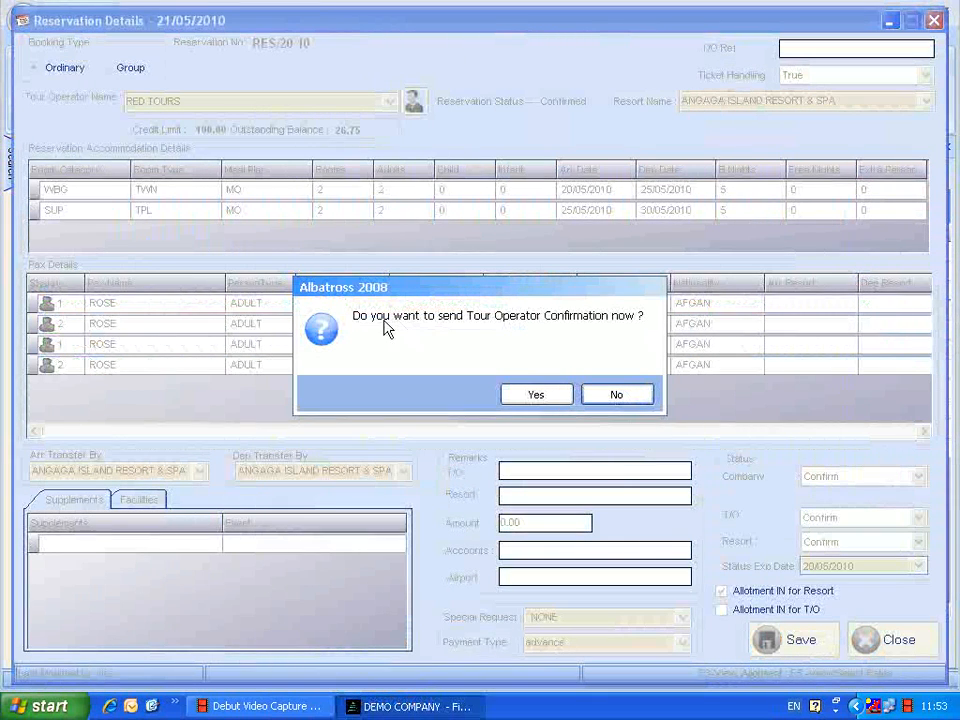
pyautogui.moveTo(620, 322)
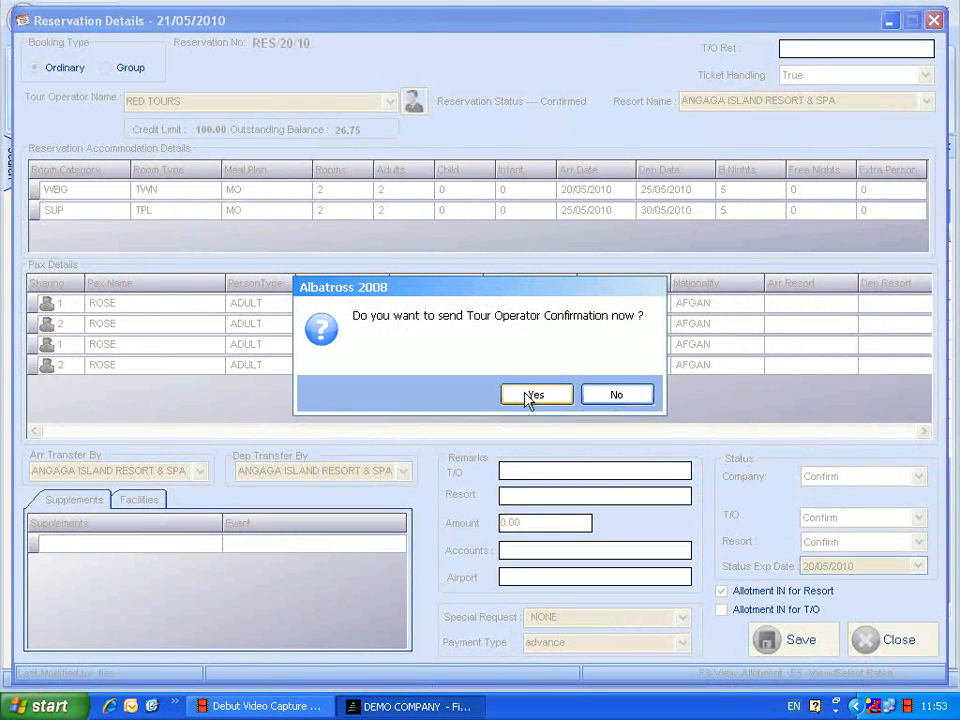
pyautogui.click(536, 394)
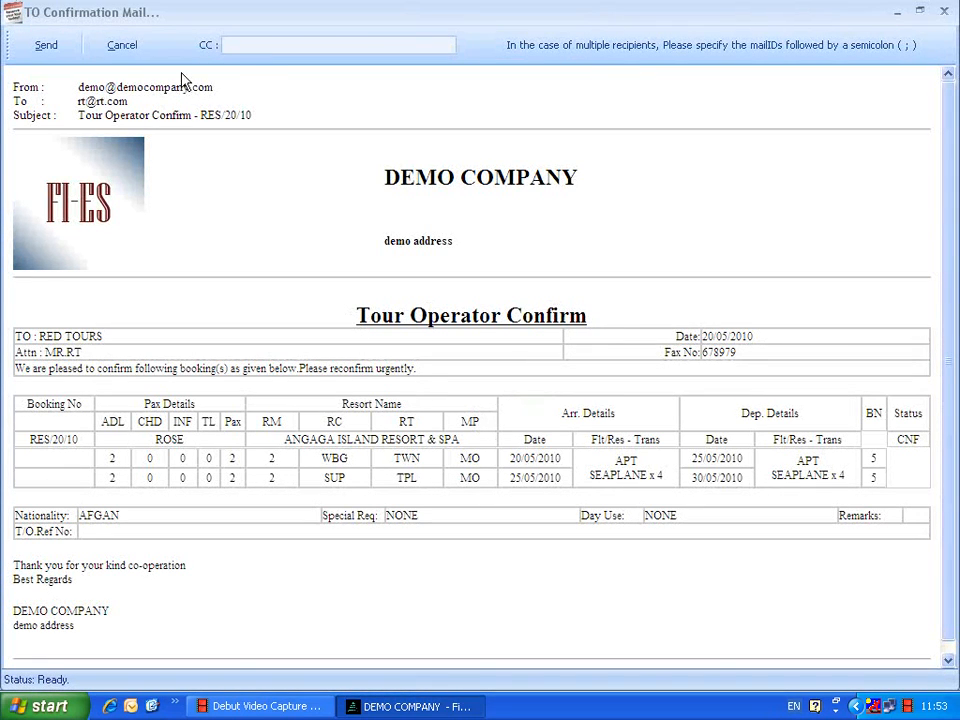
pyautogui.moveTo(108, 92)
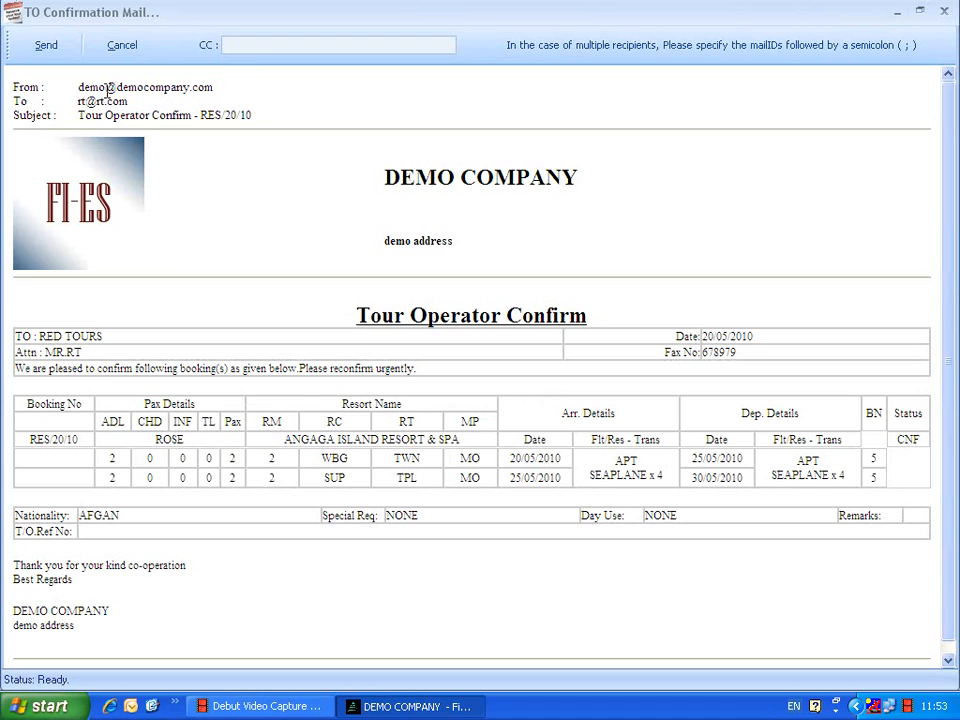